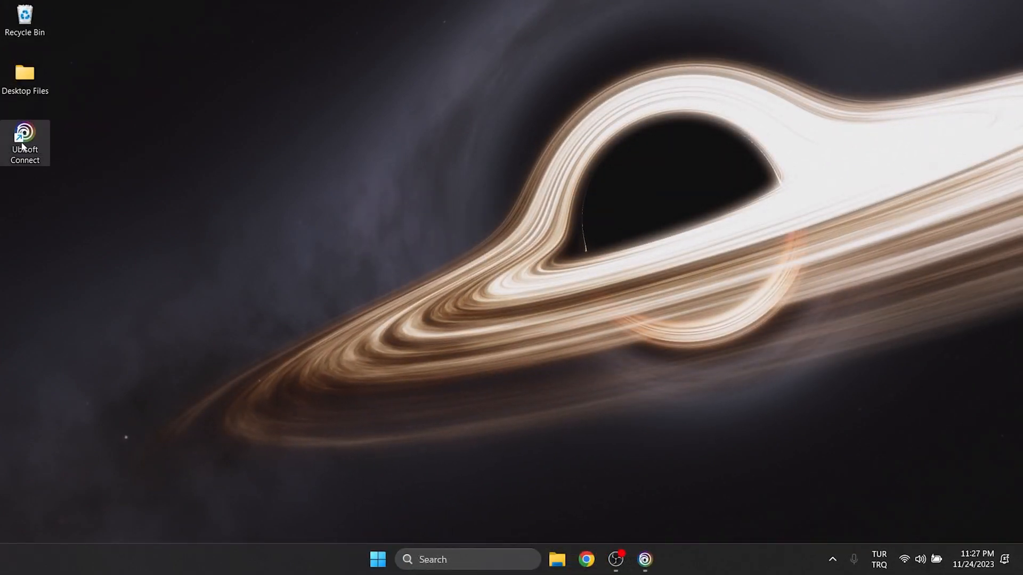
Step: Open the Ubisoft Connect shortcut's file location to reach the Ubisoft Game Launcher folder
right_click(25, 129)
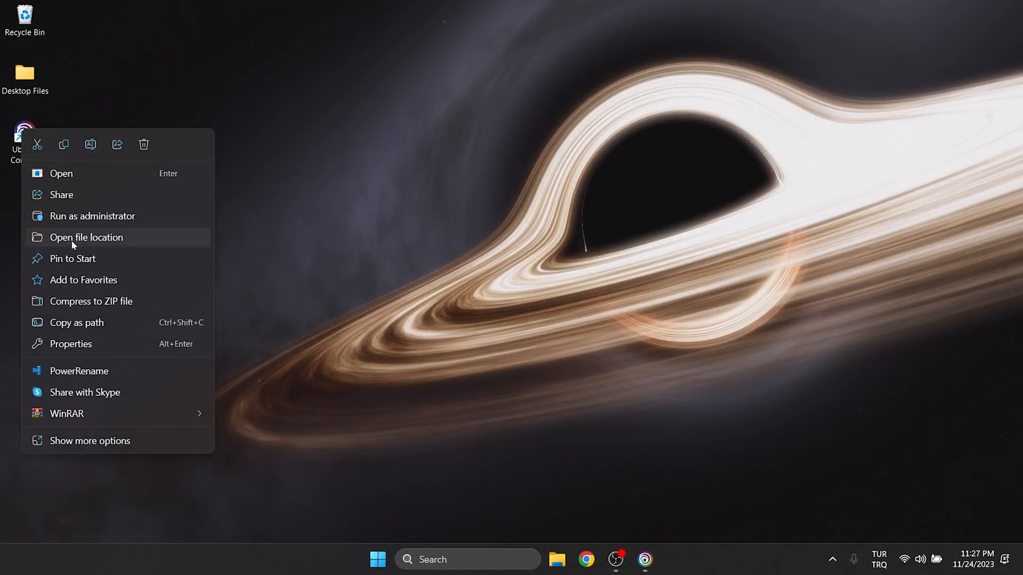
left_click(85, 238)
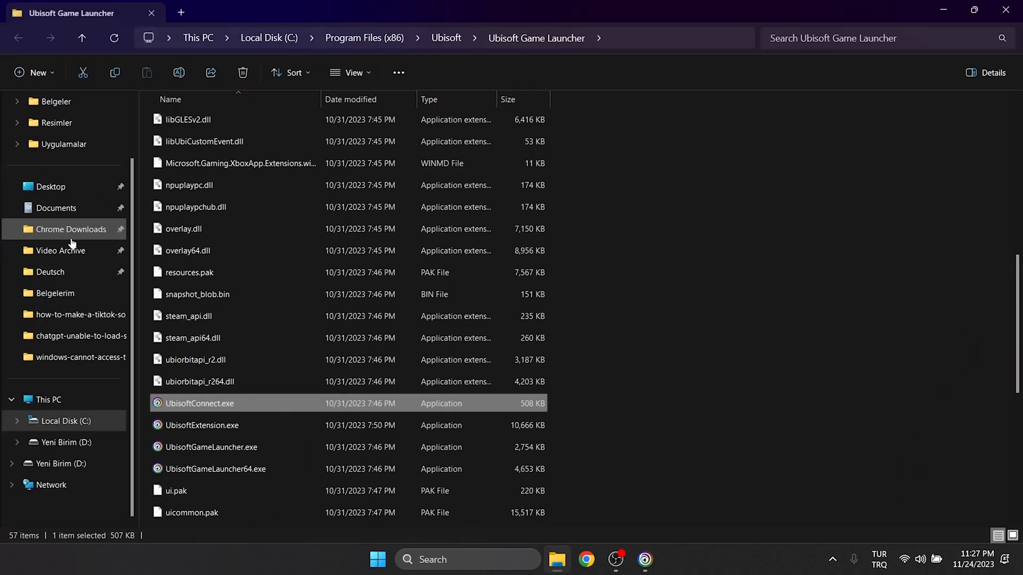
mouse_move(293, 399)
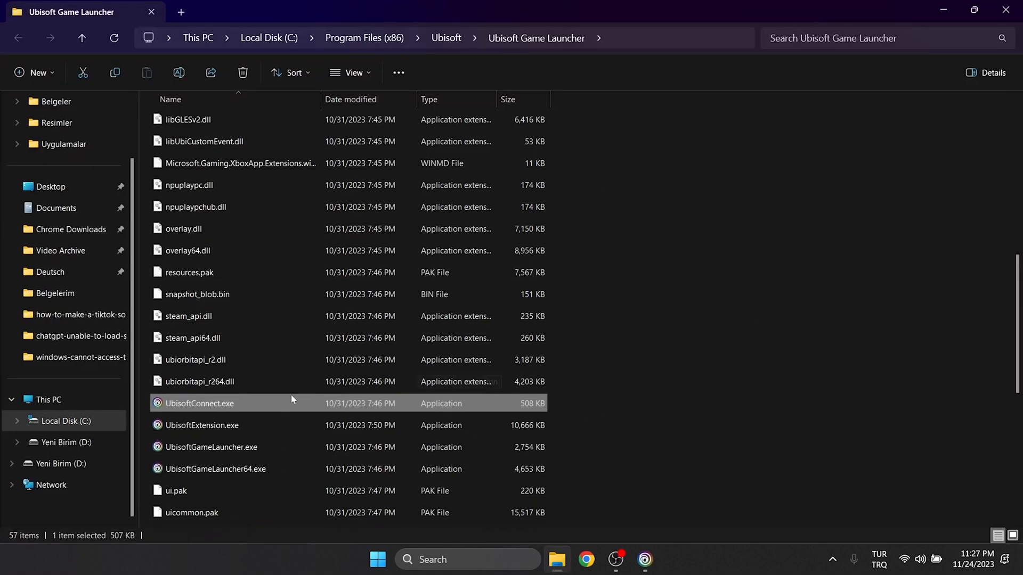
Step: Set UbisoftConnect.exe to Windows 8 compatibility mode and run as administrator, then apply
right_click(200, 403)
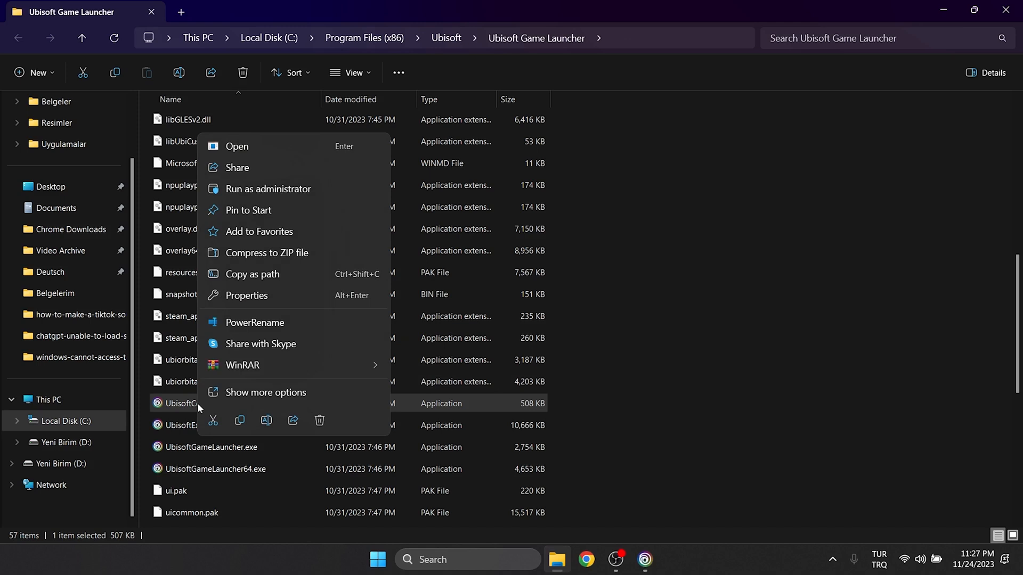
left_click(246, 296)
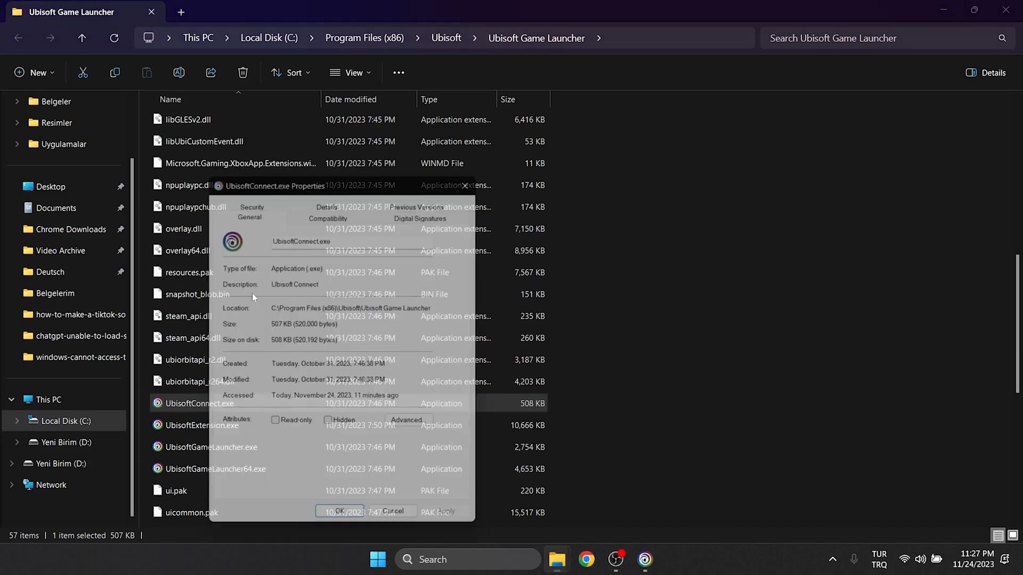
left_click(329, 209)
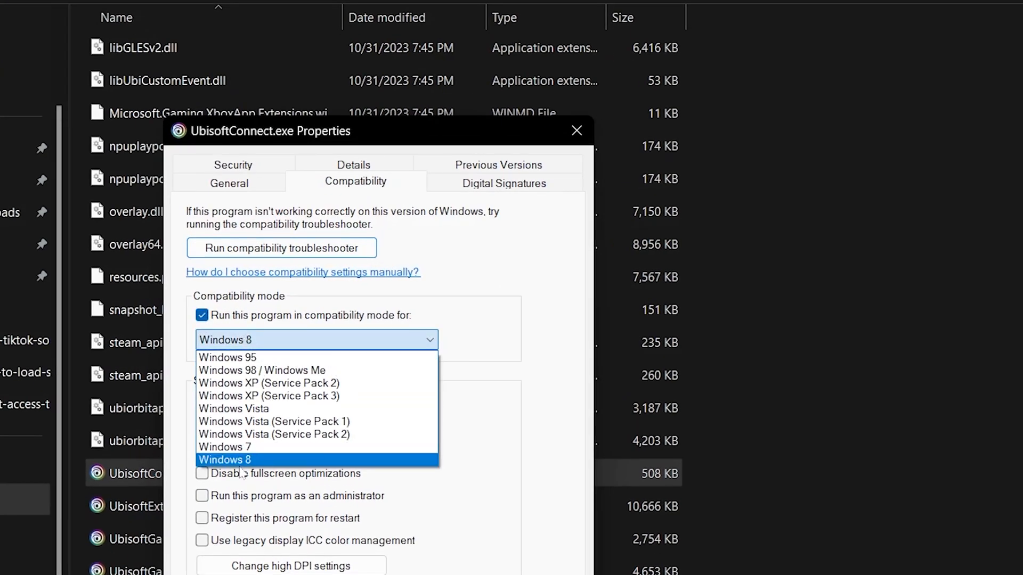
left_click(225, 460)
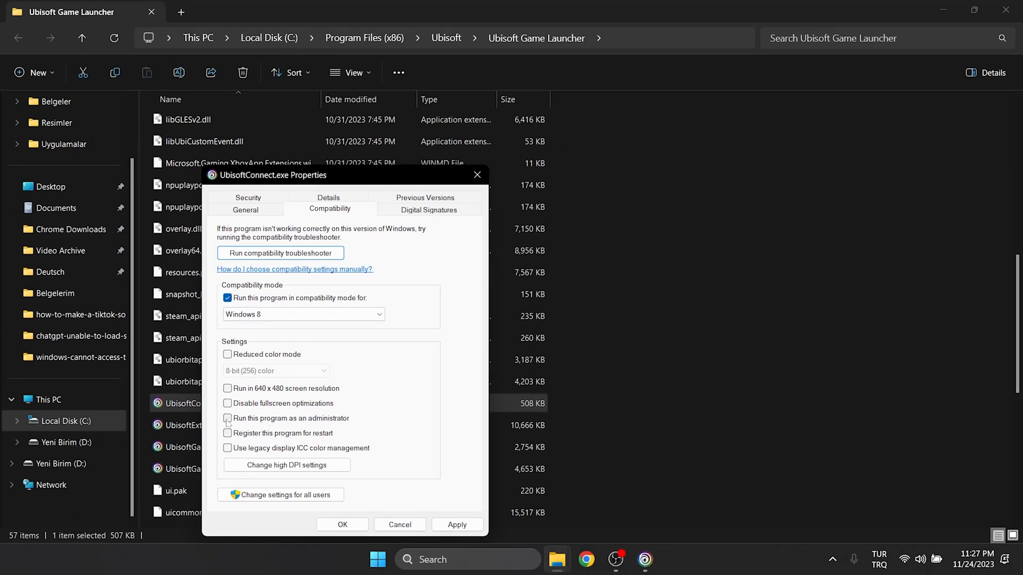
left_click(227, 418)
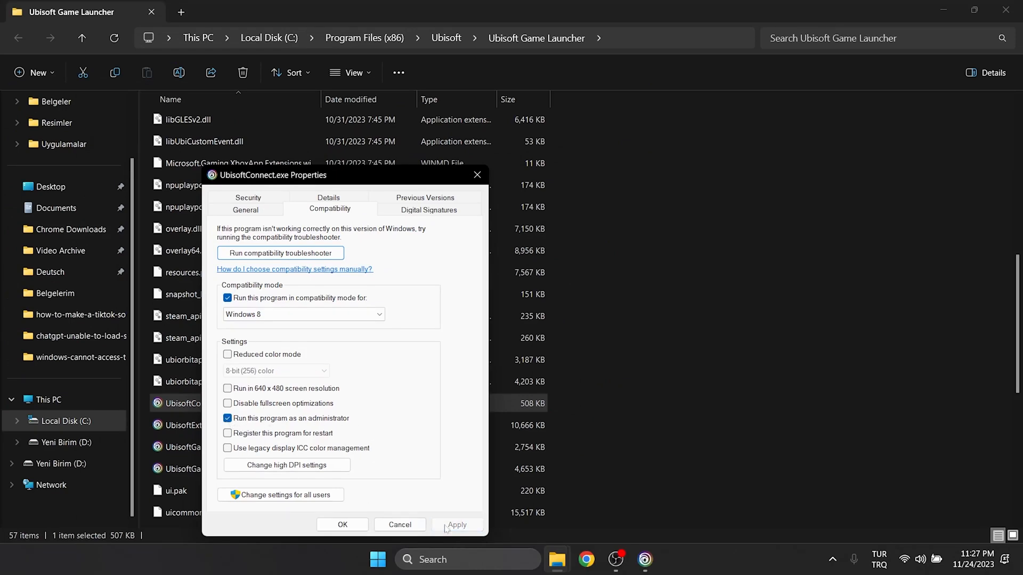
left_click(342, 524)
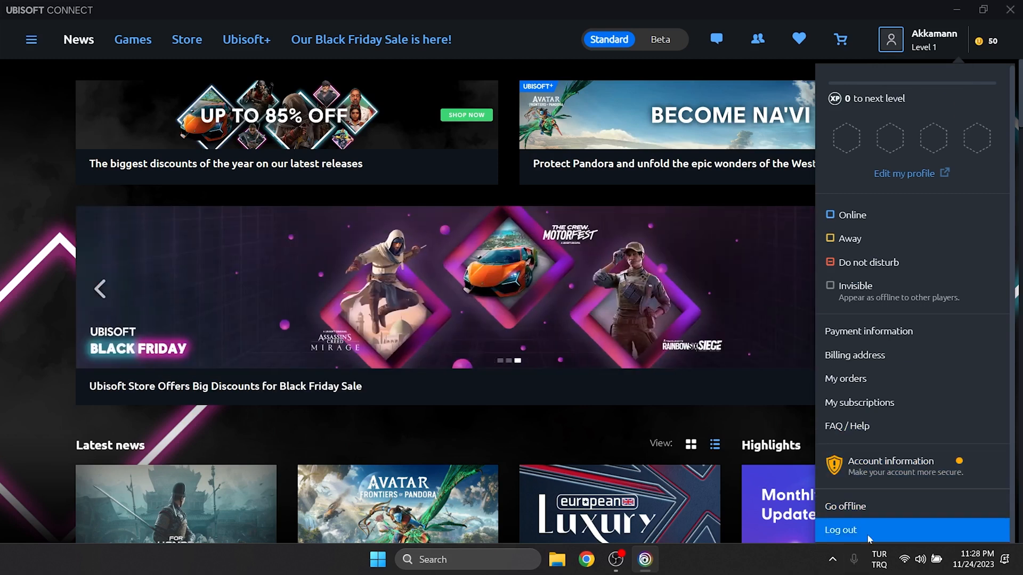
Step: Log out of the Ubisoft account from the profile menu
left_click(840, 530)
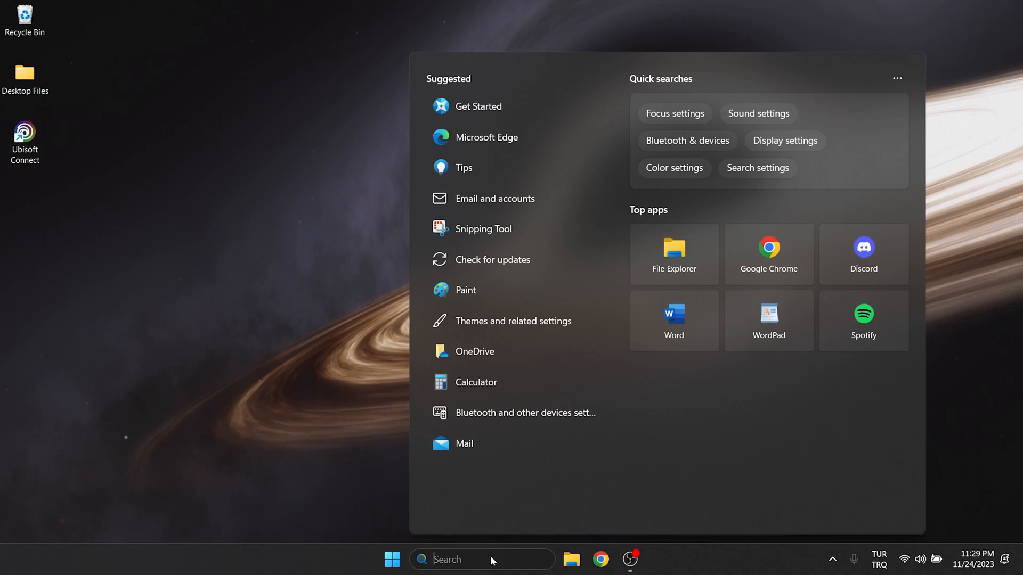
Step: Use Run with %localappdata% to open the local AppData folder
type("run")
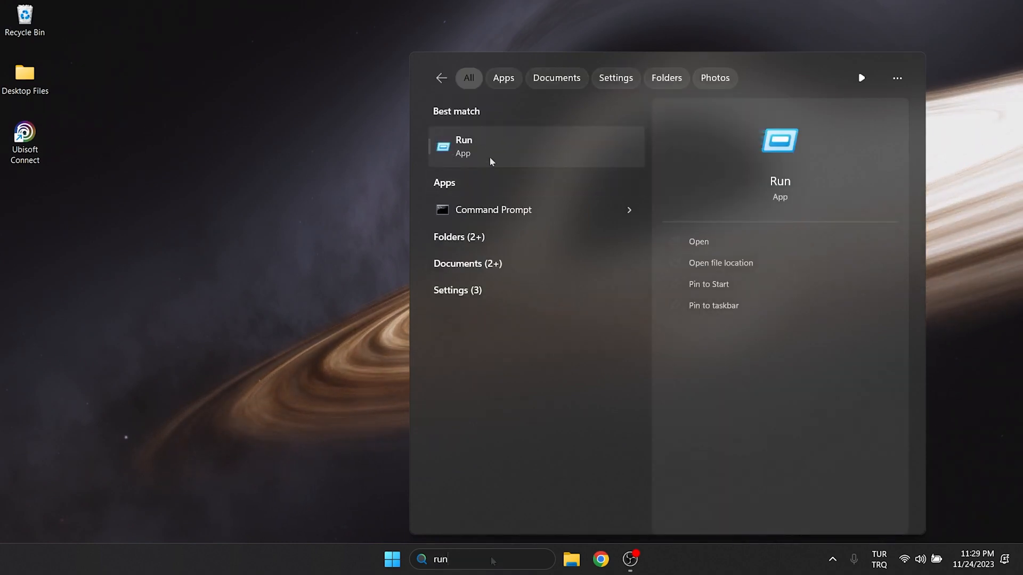
left_click(483, 146)
type("%localappdata%")
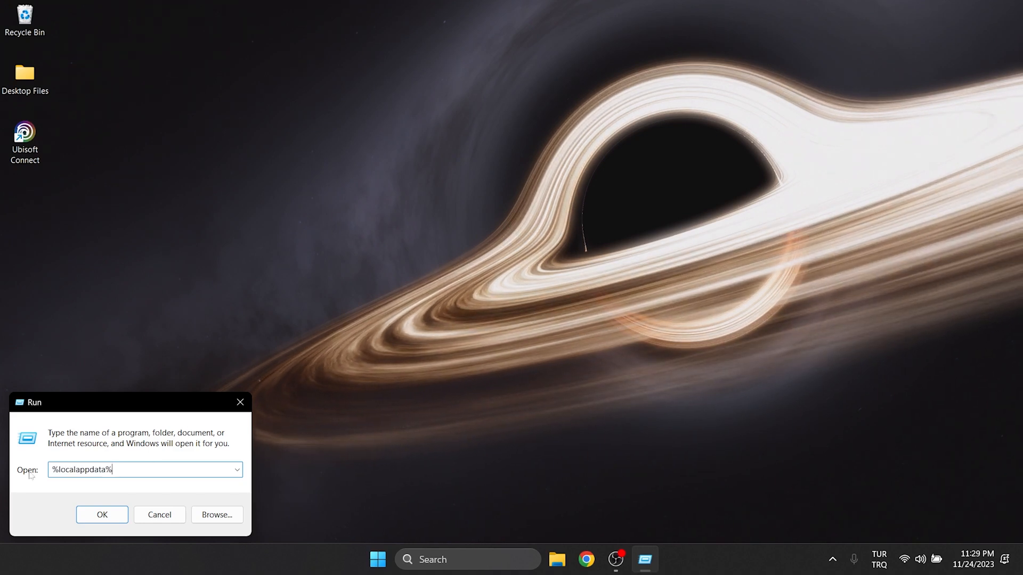
left_click(102, 514)
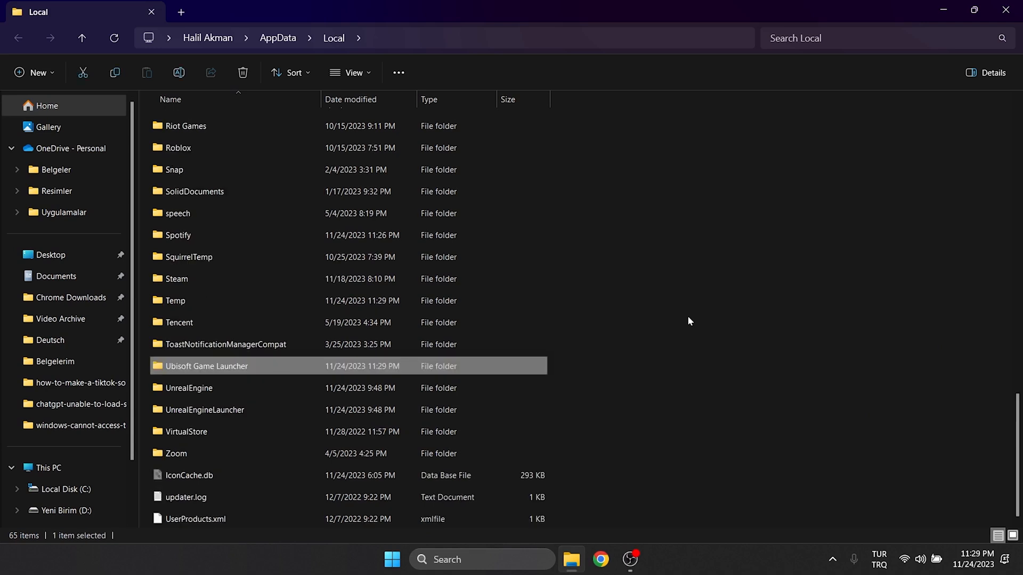
mouse_move(218, 371)
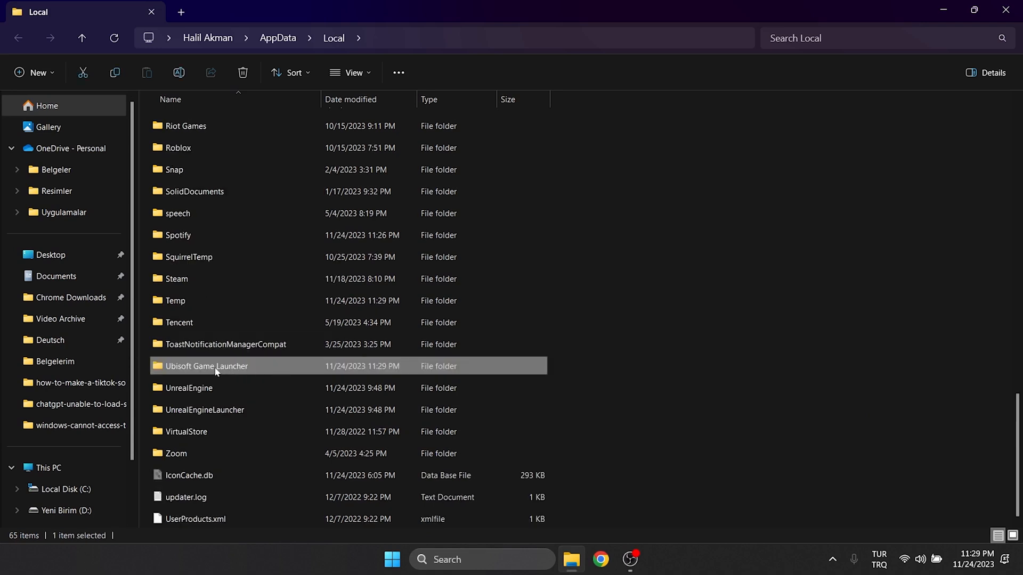
Step: Delete the Ubisoft Game Launcher folder from AppData\Local
right_click(216, 367)
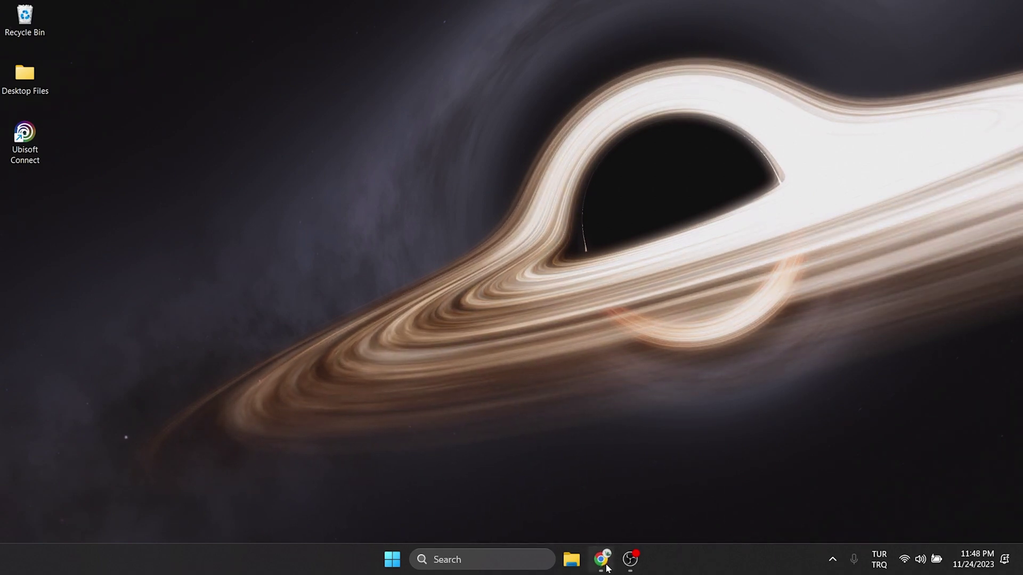
Step: Open the Ubisoft account's Security settings page in Chrome
left_click(600, 559)
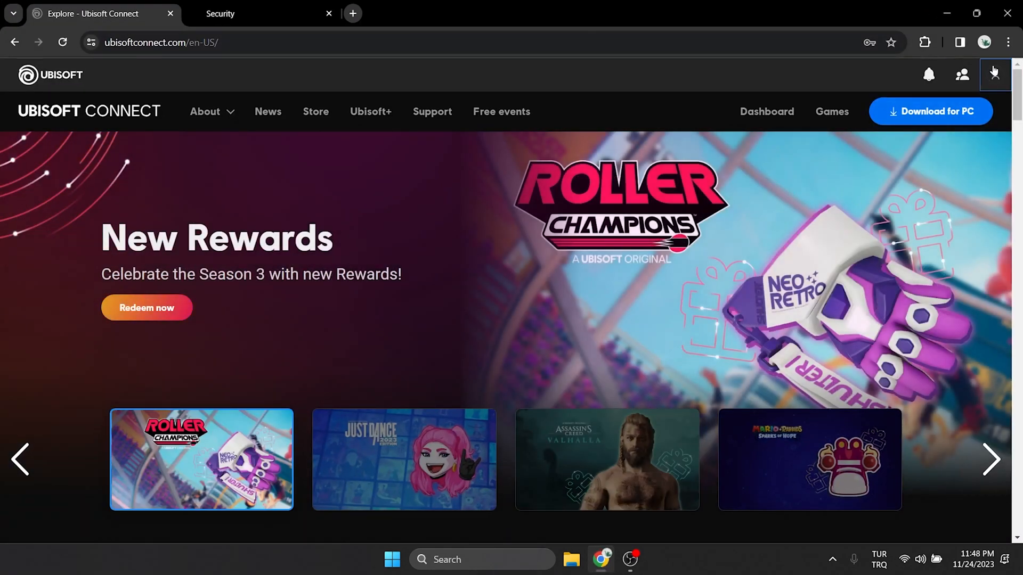
left_click(995, 74)
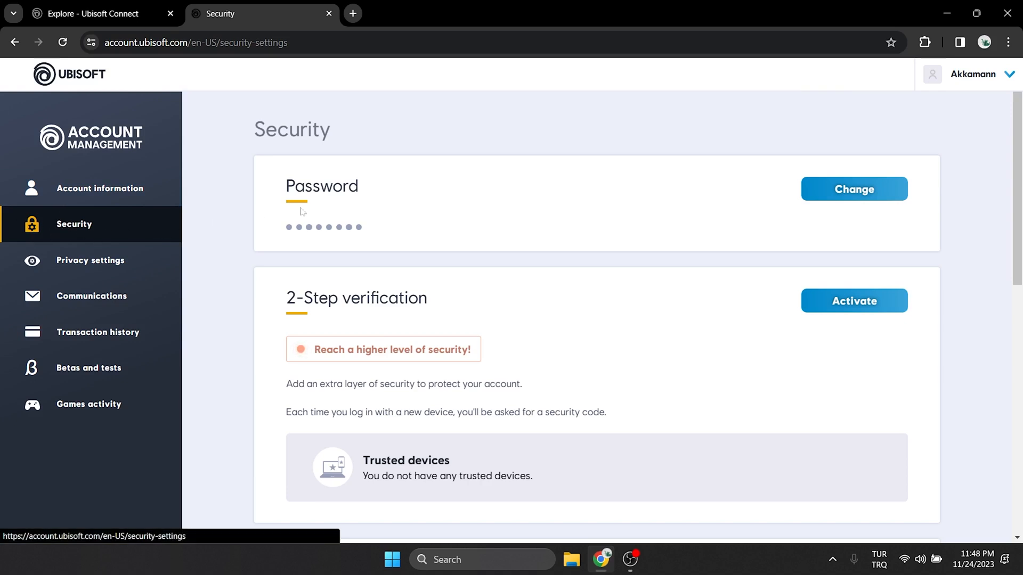
mouse_move(856, 196)
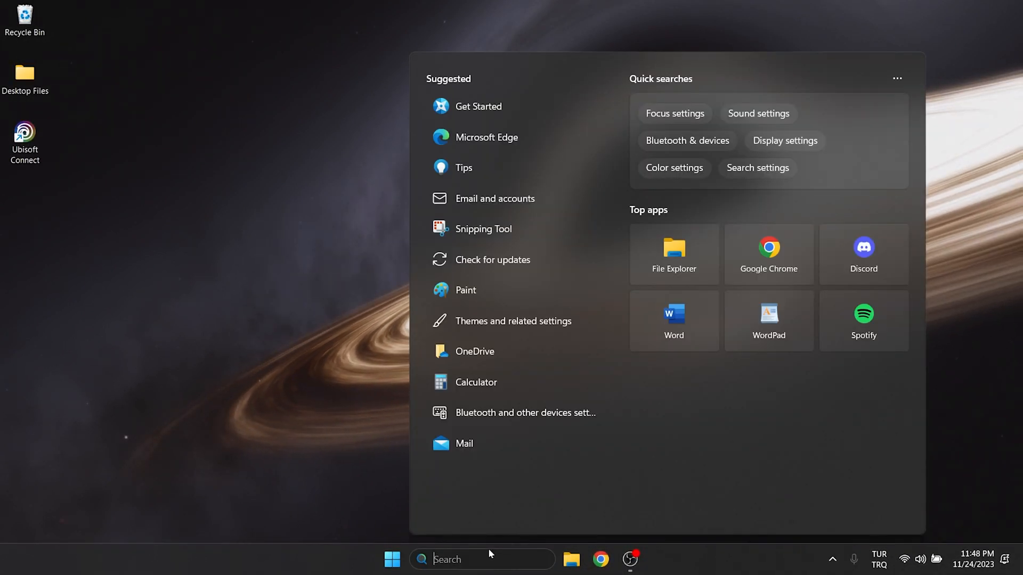
Step: Open Control Panel's Programs and Features list of installed programs
type("control panel")
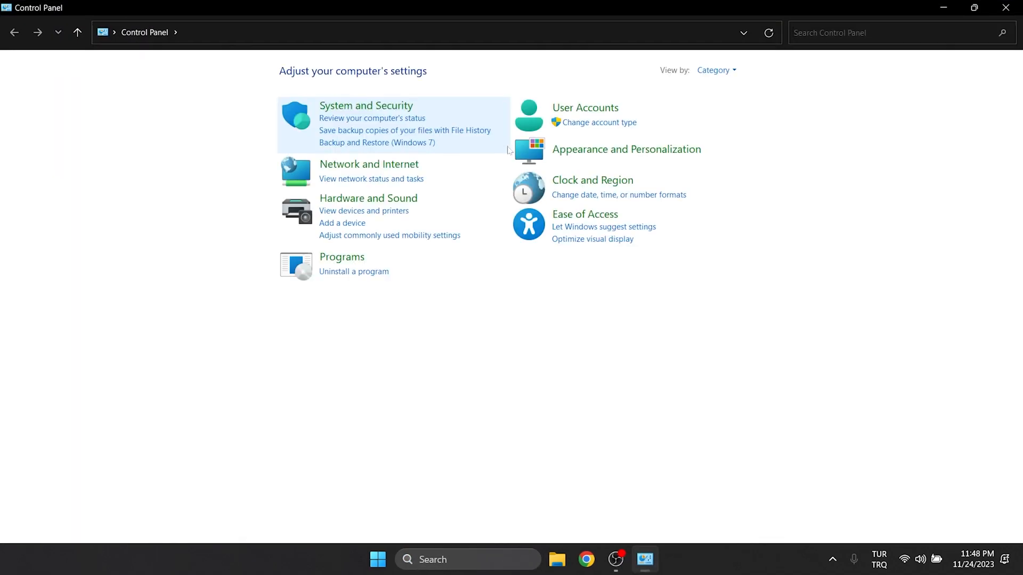
left_click(354, 271)
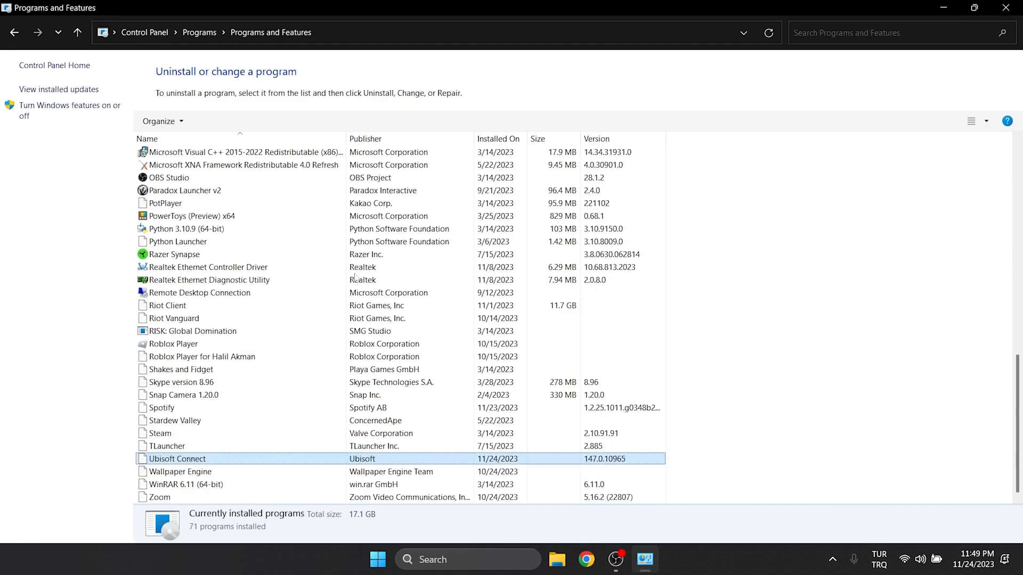
Step: Start uninstalling Ubisoft Connect with the Uninstall Ubisoft Connect games option ticked
right_click(177, 458)
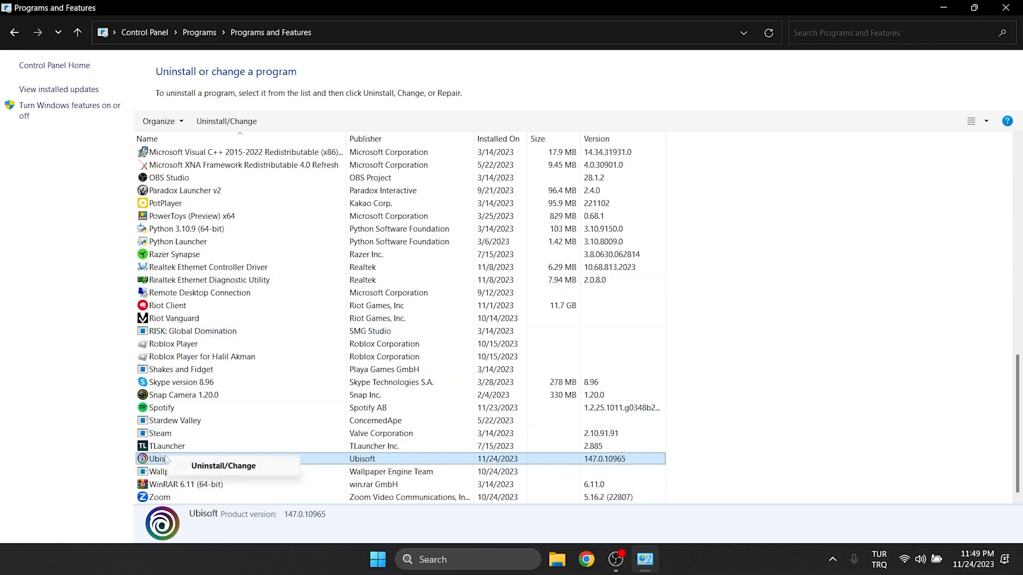
left_click(223, 466)
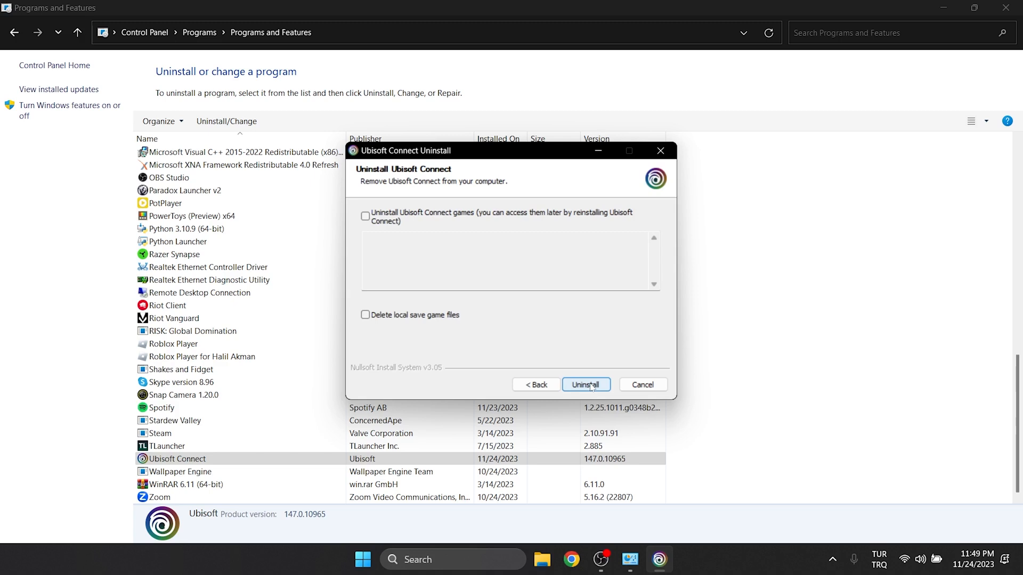
left_click(365, 215)
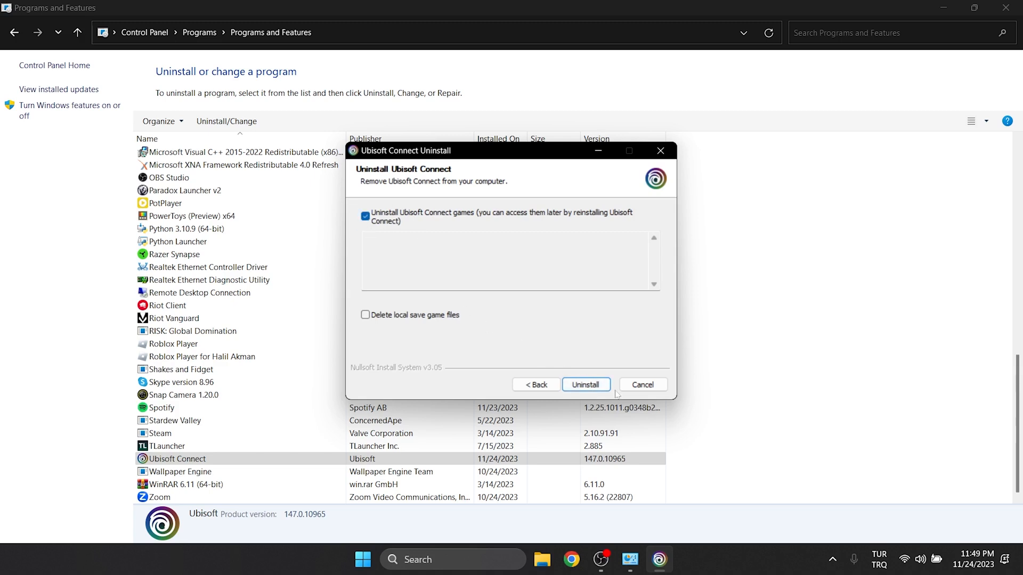
left_click(586, 385)
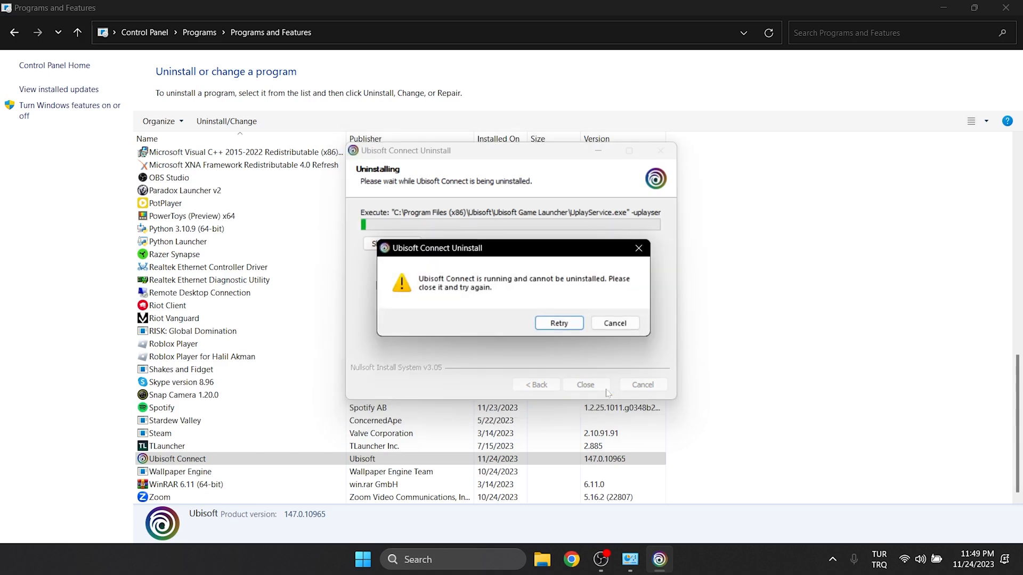
Step: Retry the uninstall after the warning that Ubisoft Connect is still running
left_click(832, 559)
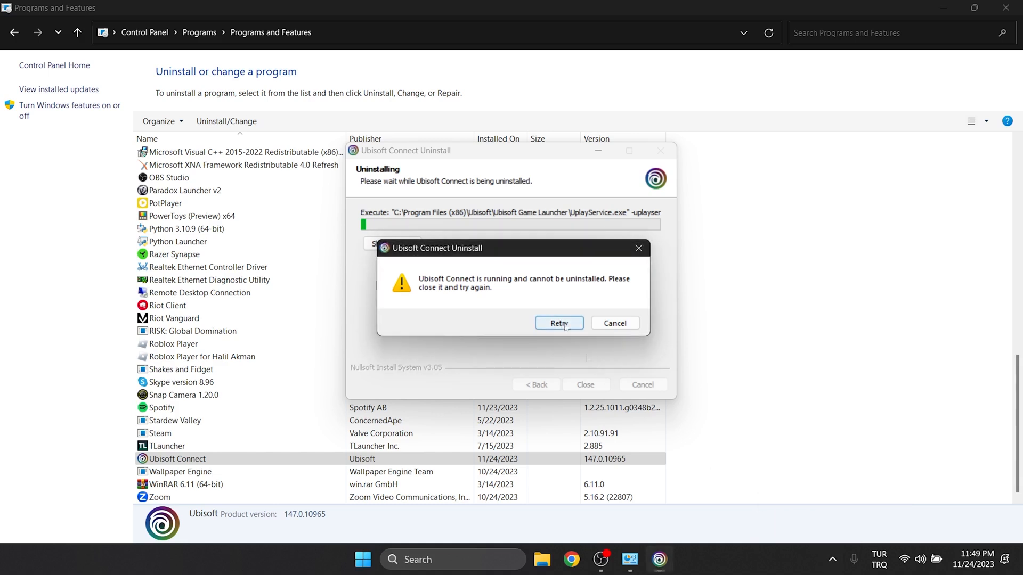
left_click(615, 323)
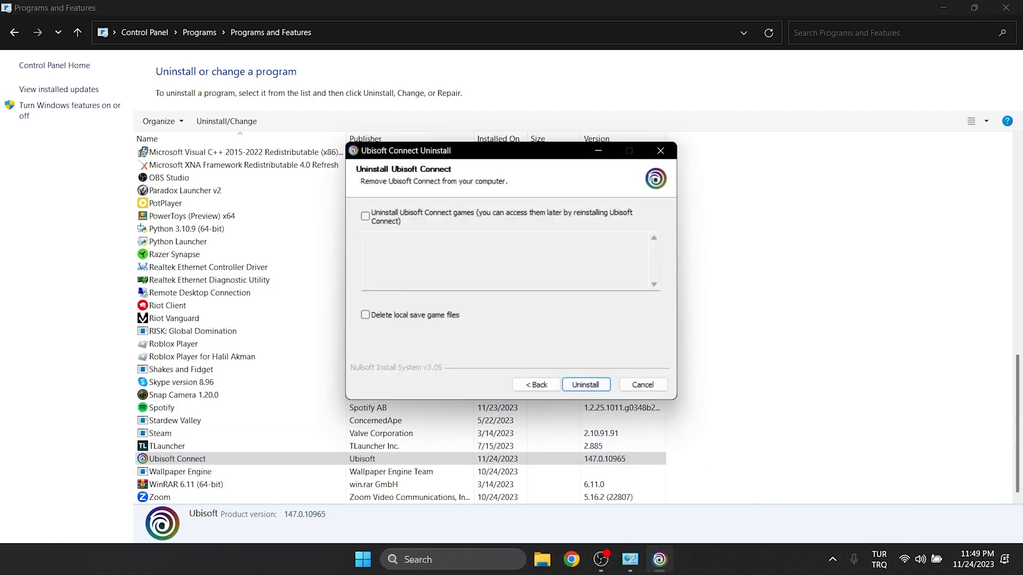
Step: Complete the Ubisoft Connect uninstall and close the finished uninstaller
left_click(586, 384)
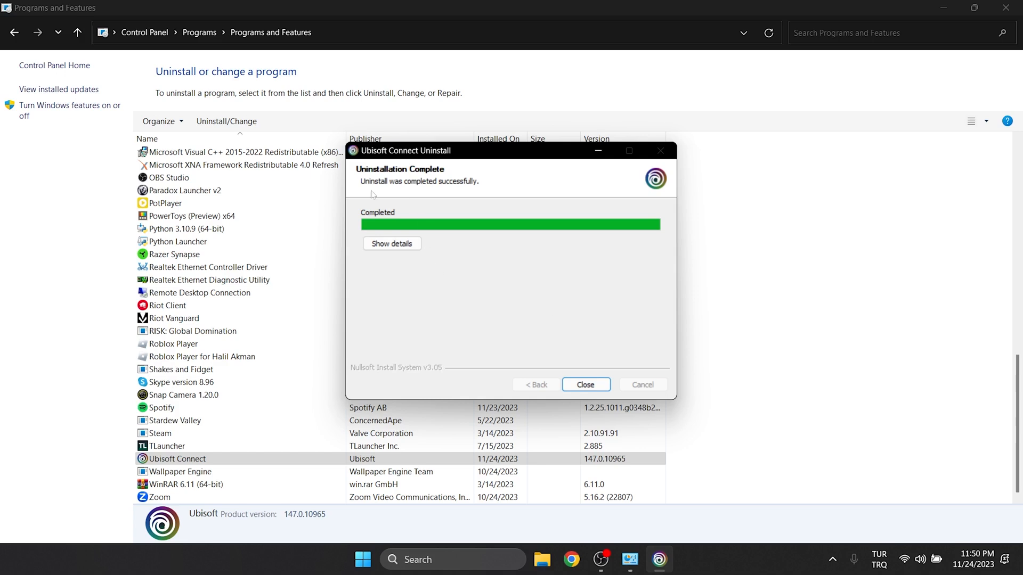
left_click(586, 385)
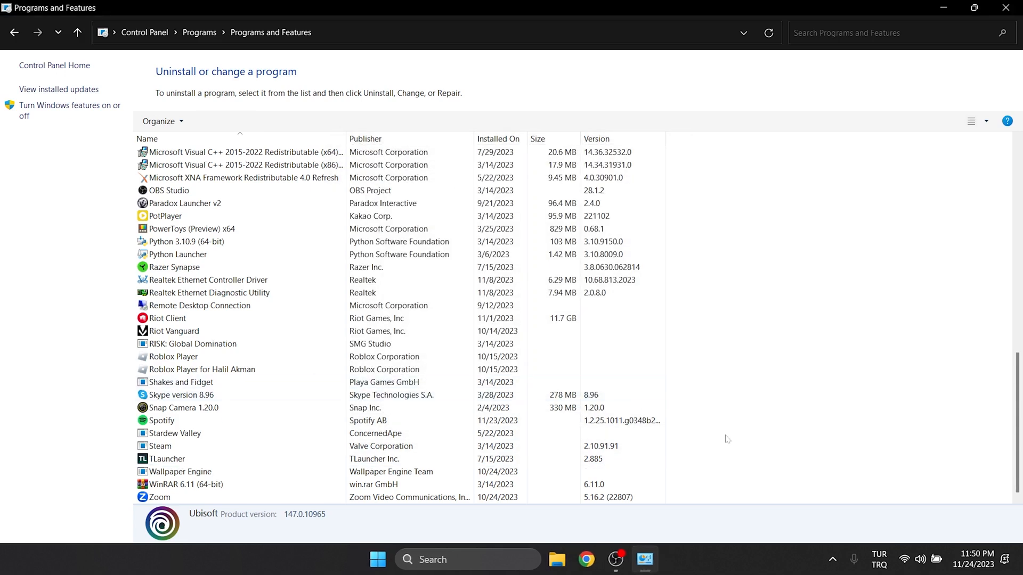
left_click(1004, 7)
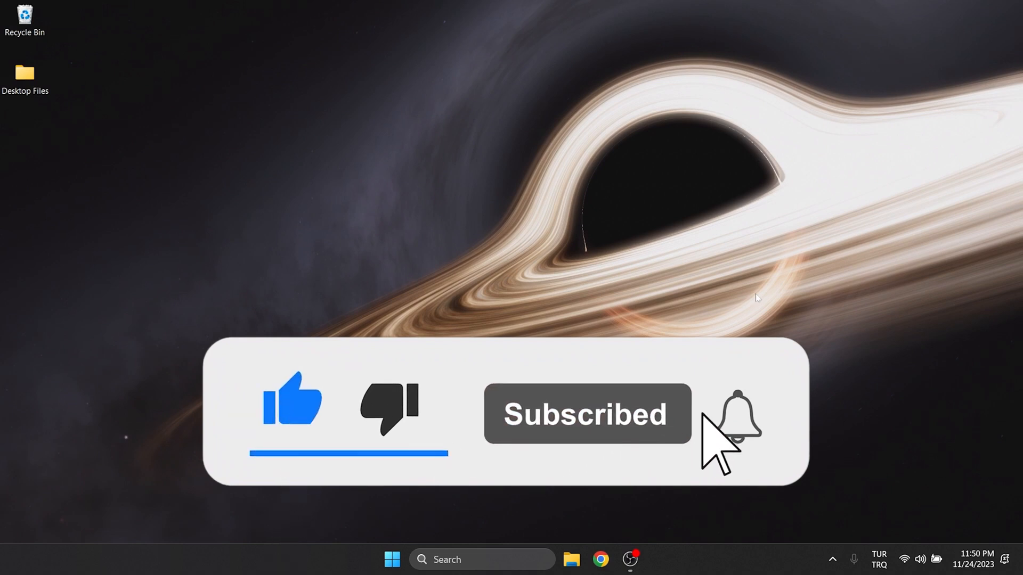
left_click(737, 424)
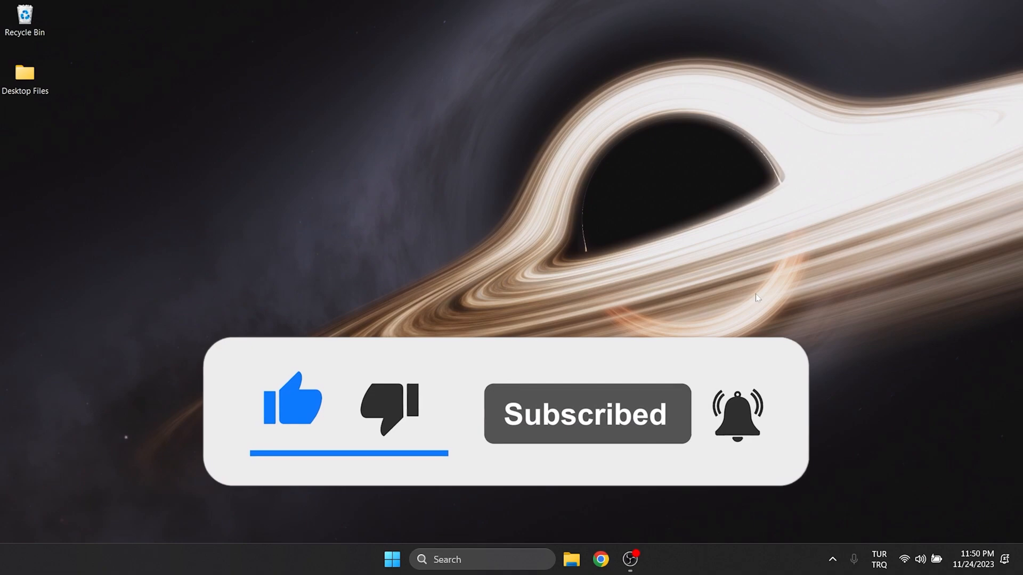